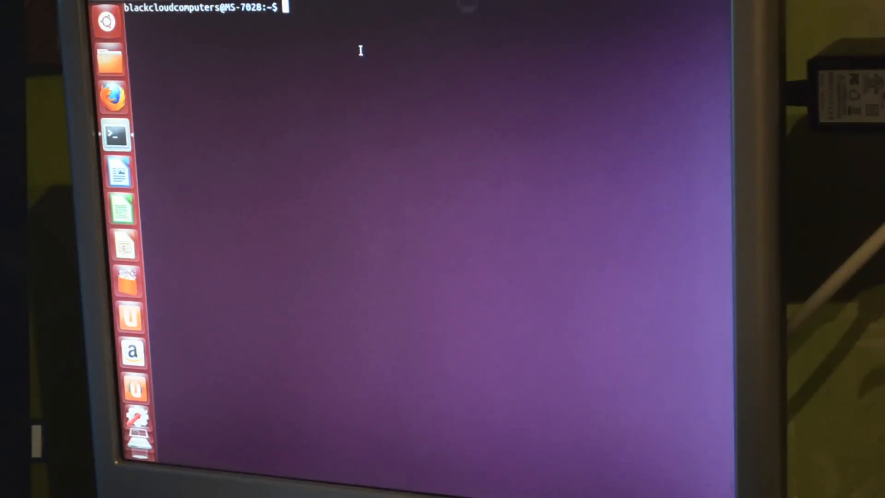
Run 'sudo apt-add-repository ppa:n-muench/burg' so it reaches the sudo password prompt
type("sudo apt-add-reposi")
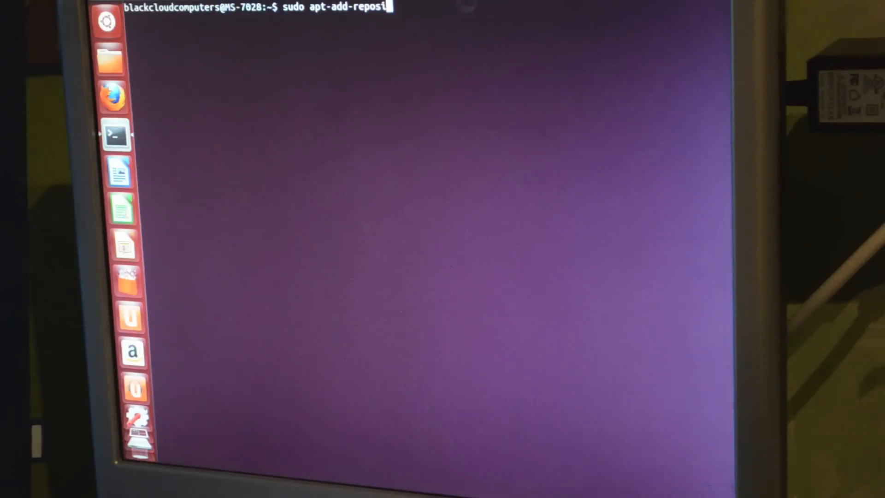
type("tory")
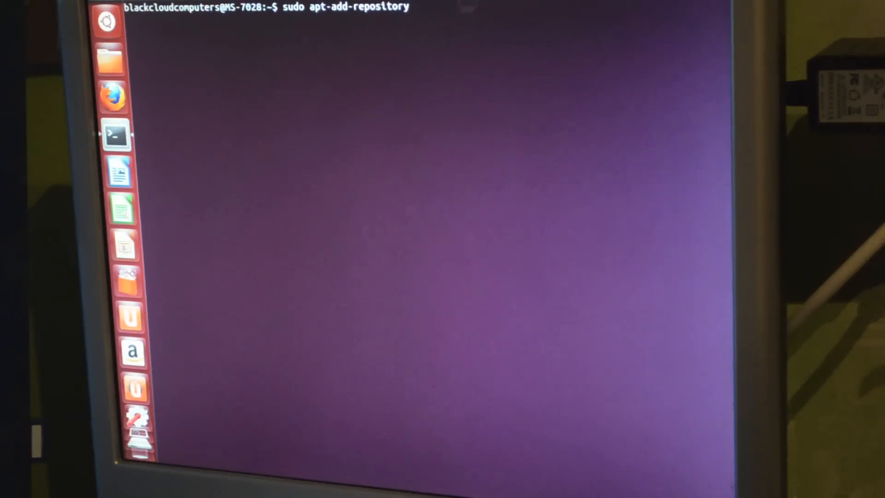
type("ppa")
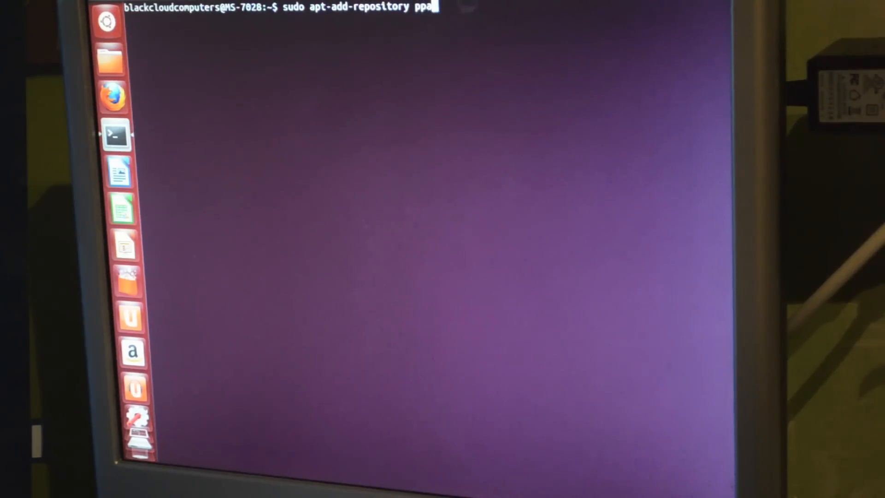
type(":")
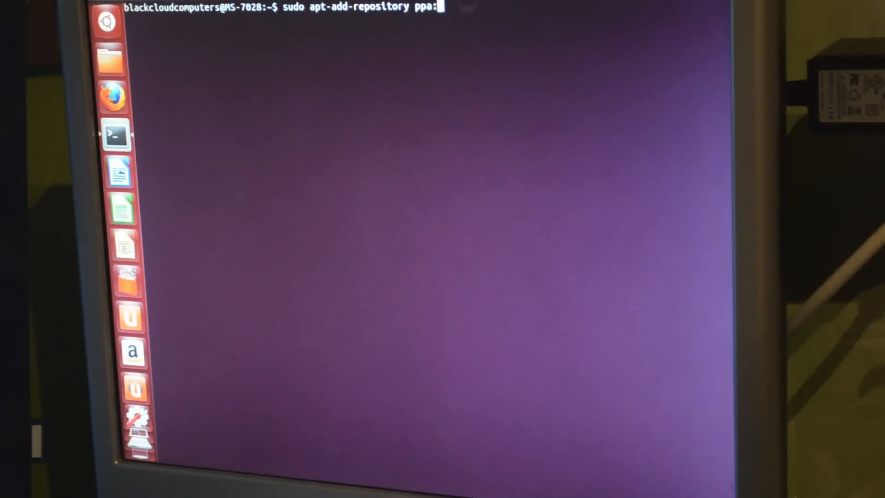
type("n-")
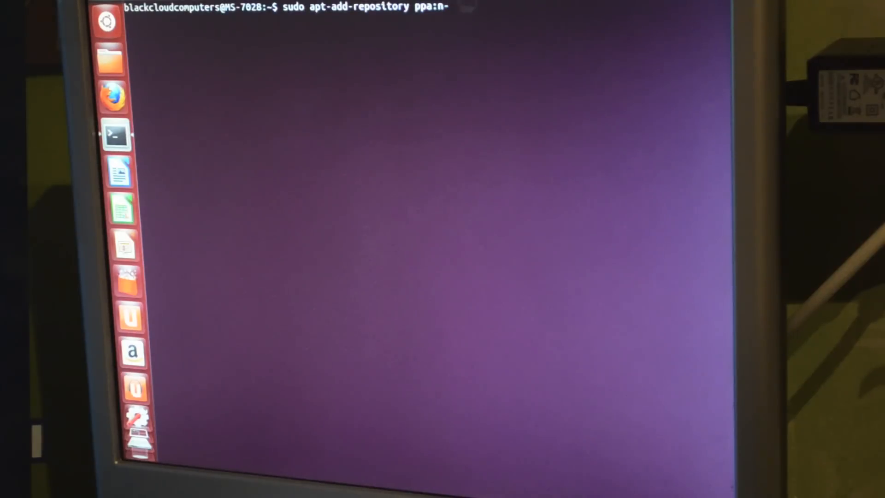
type("mu")
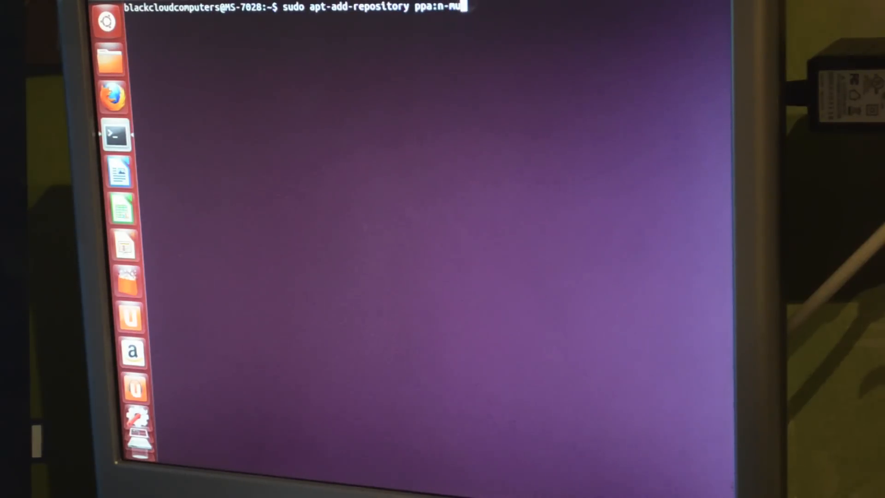
type("ench")
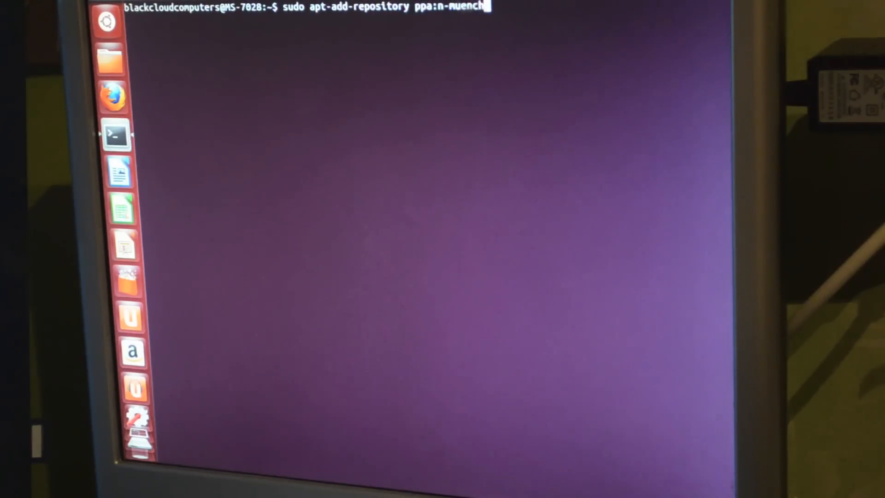
type("/bur")
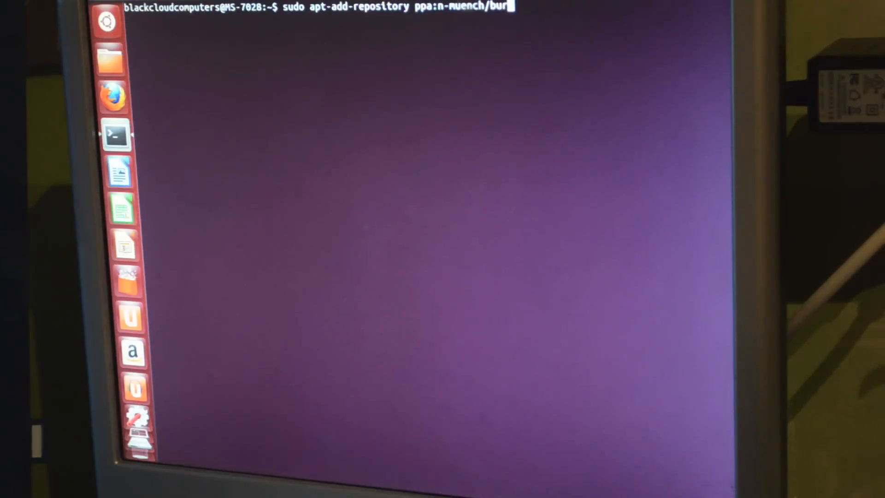
key("Return")
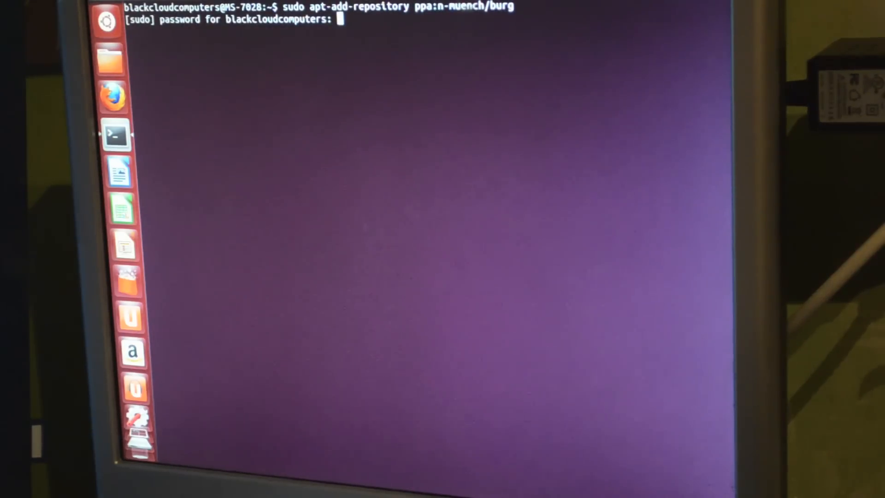
Submit the sudo password and confirm the PPA, importing its signing key, then begin 'sudo apt-get'
key("Return")
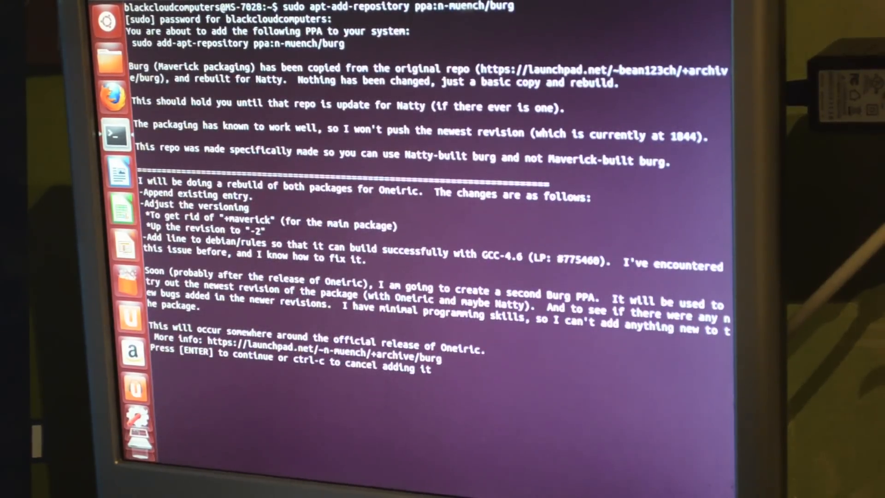
key("Return")
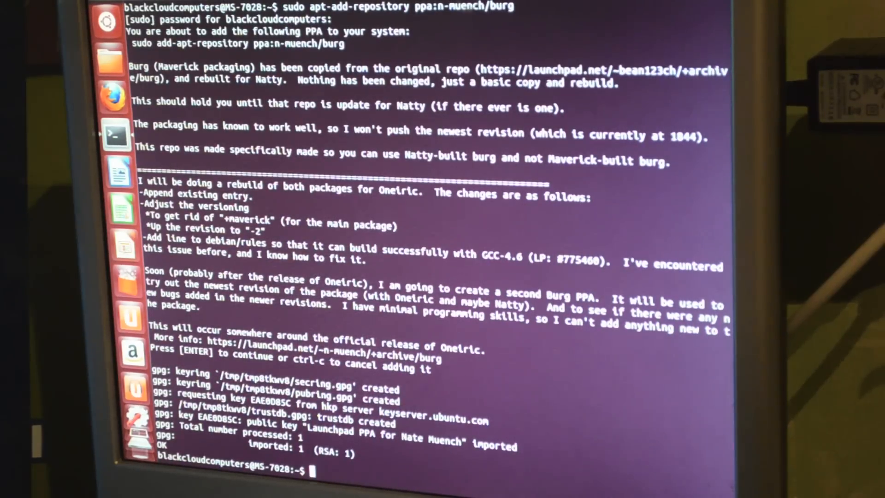
type("sudo apt-get")
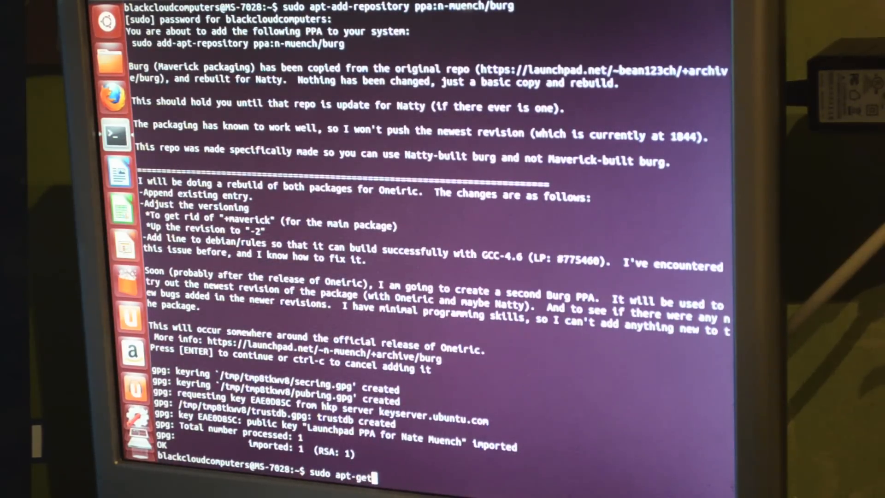
Run 'sudo apt-get update', which ends with 404 Not Found errors for the burg PPA on quantal
key("Return")
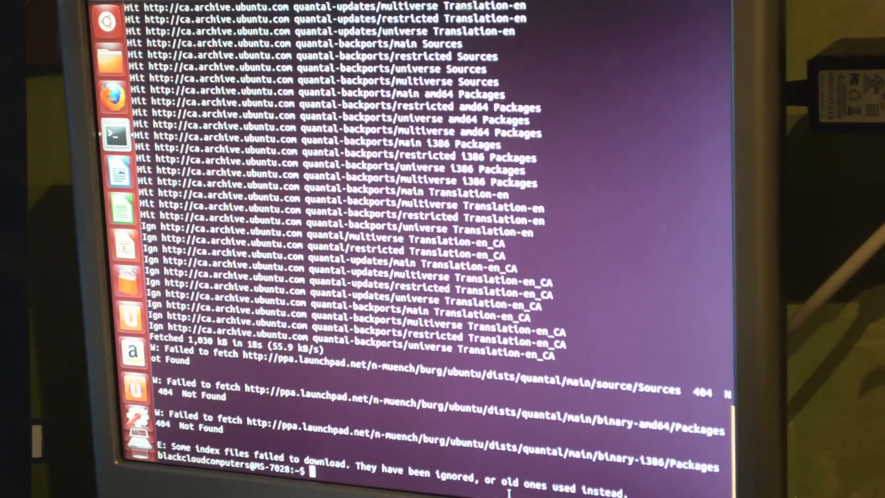
Enter 'sudo apt-get install burg && burg-themes' at the prompt without running it yet
type("sudo apt-get")
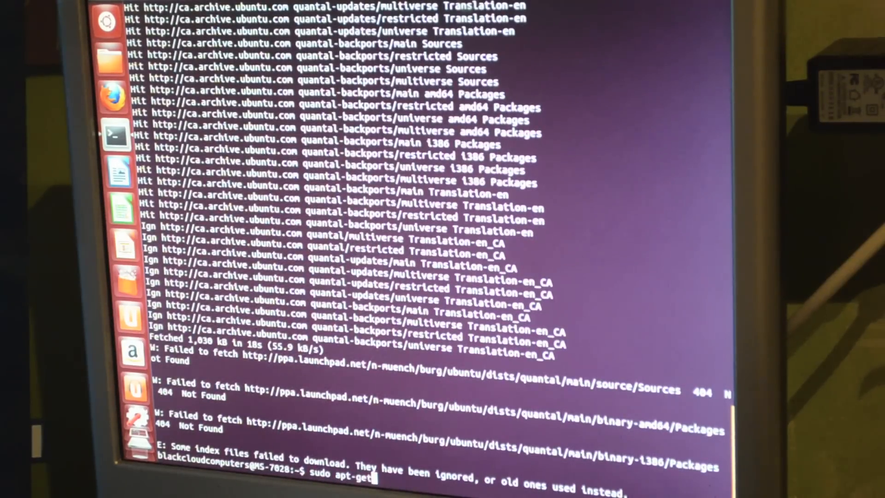
type("install burg && b")
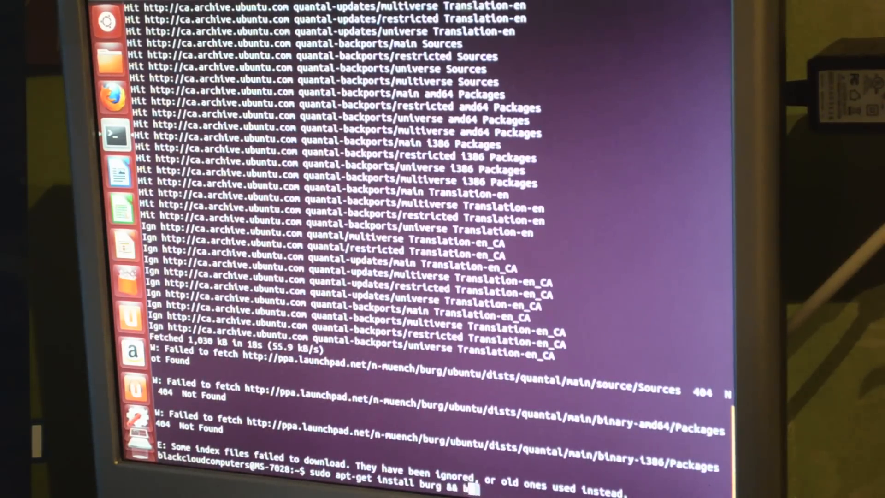
type("urg-")
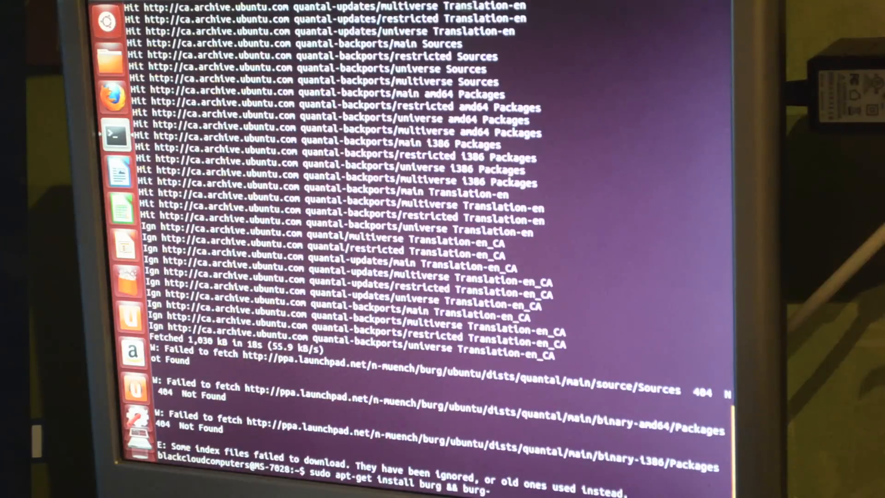
type("-themes")
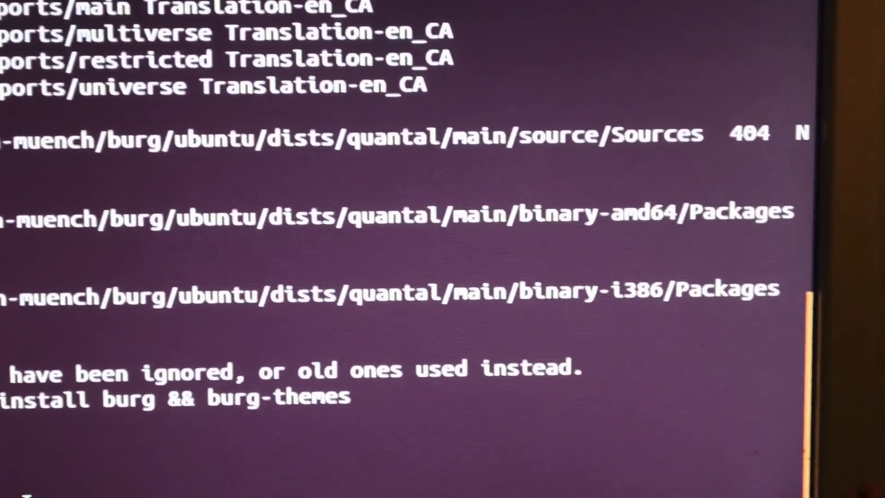
scroll("up", 3)
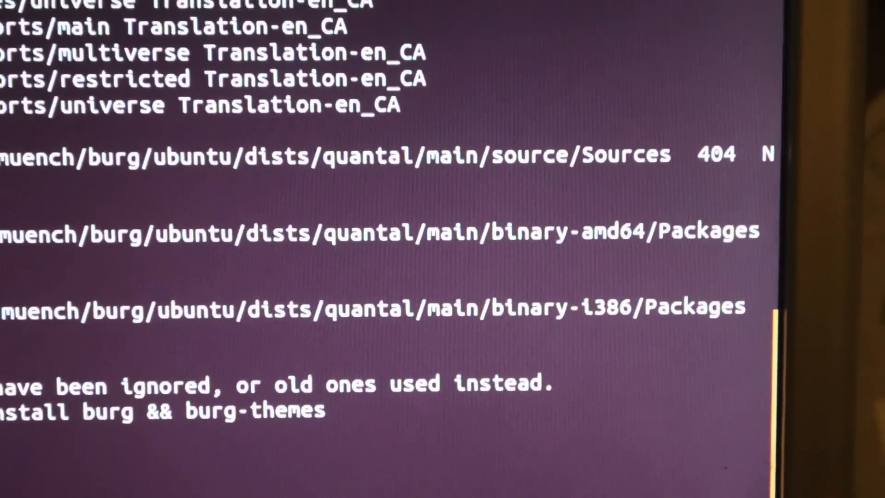